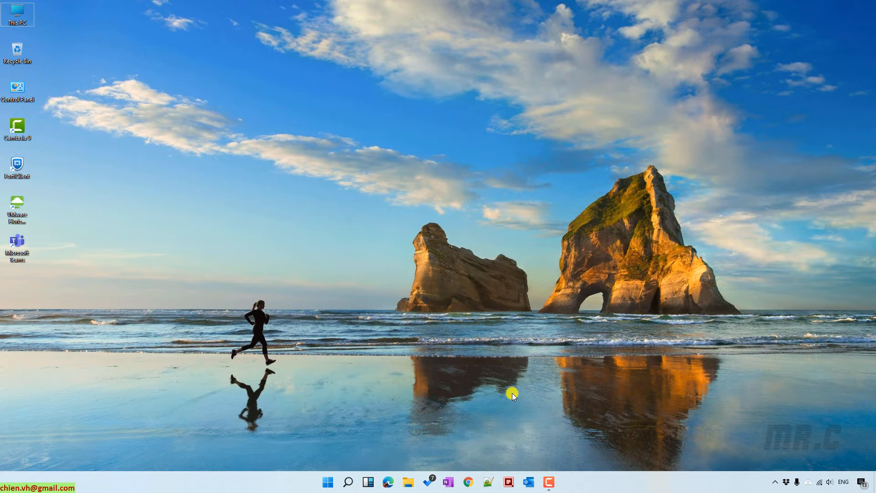
Step: Launch the Settings app from the Start menu's pinned list
left_click(328, 481)
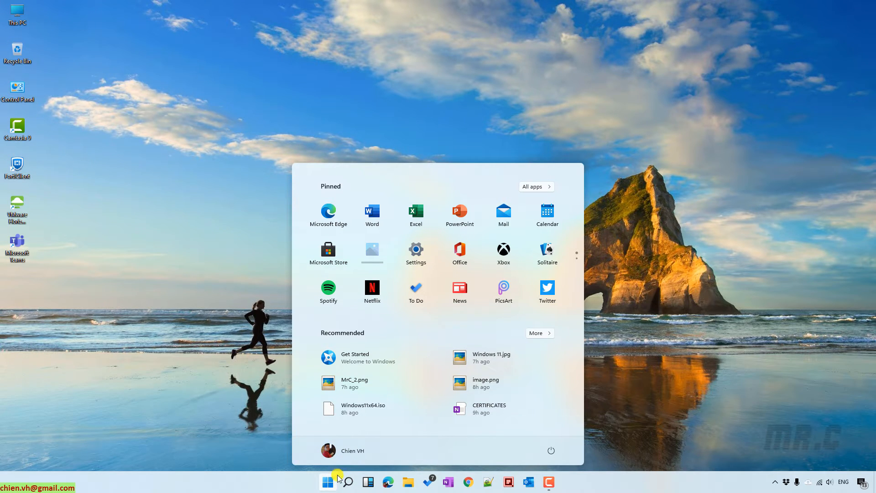
left_click(415, 248)
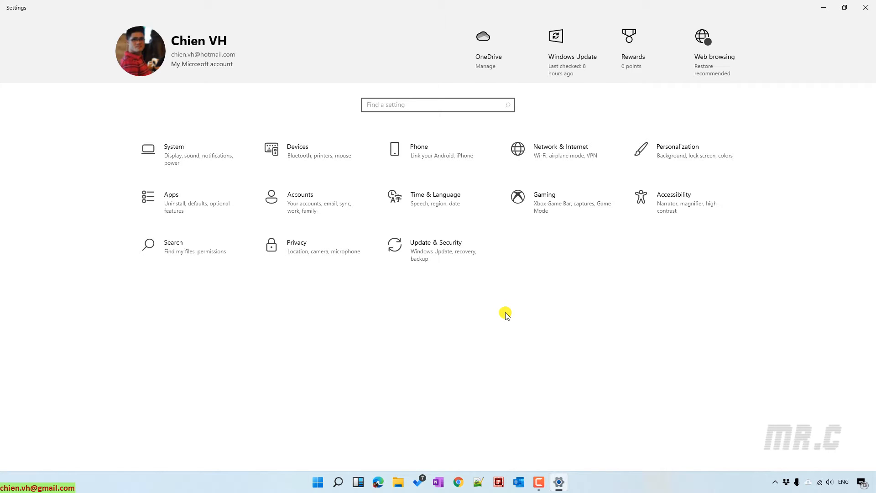
mouse_move(719, 158)
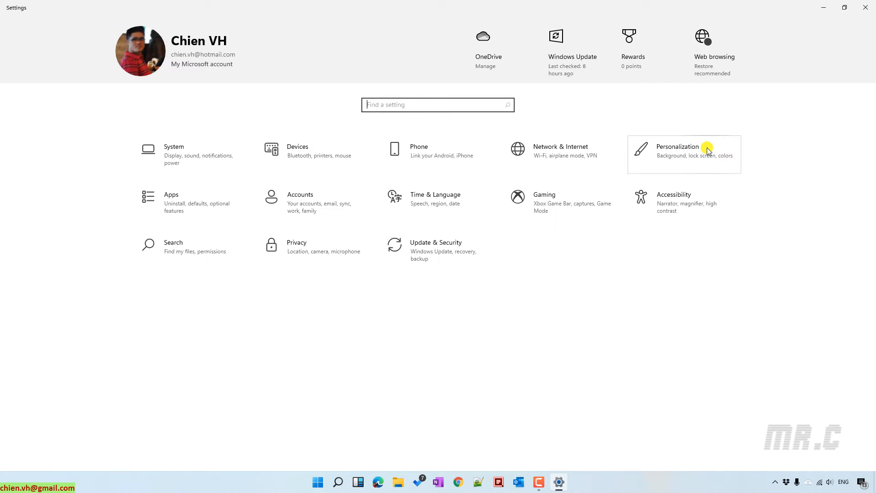
Step: Go into the Personalization category, landing on the Background page
left_click(678, 146)
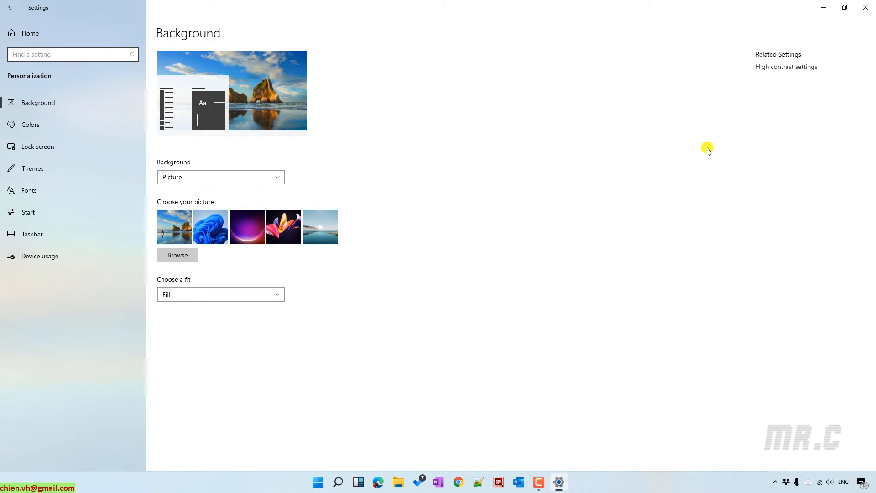
mouse_move(703, 152)
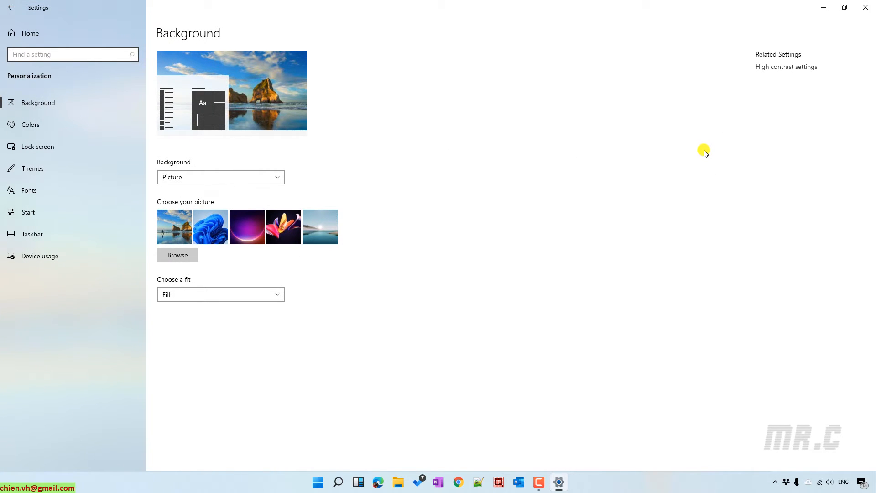
mouse_move(690, 140)
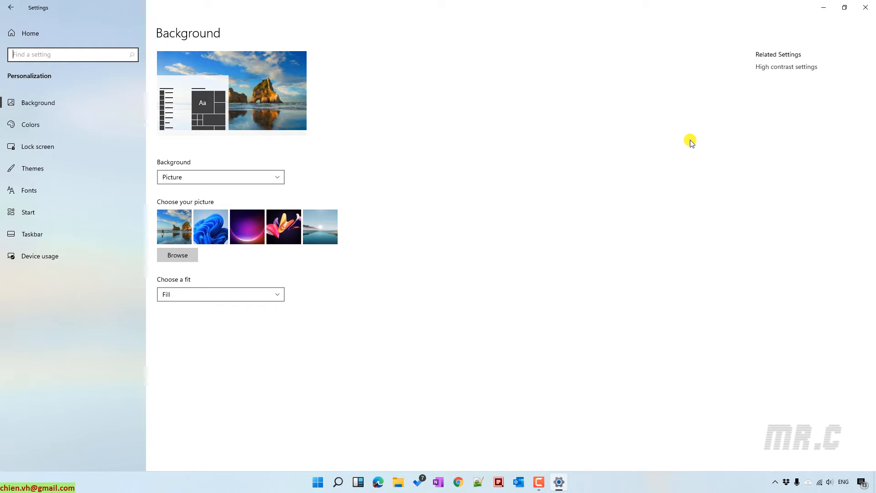
mouse_move(136, 153)
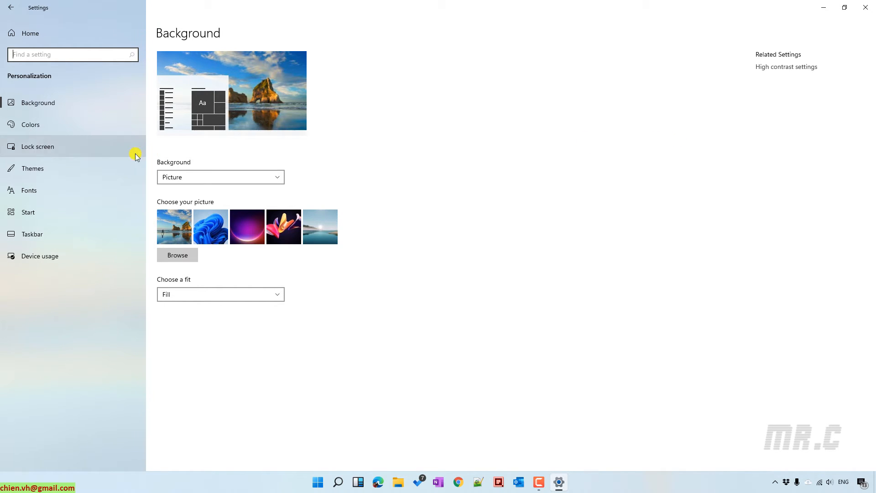
mouse_move(40, 124)
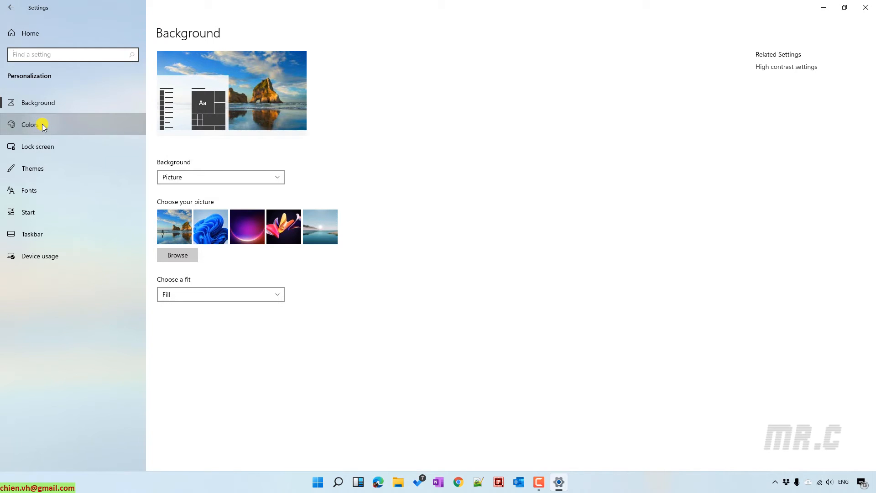
Step: On the Colors page, set 'Choose your color' to Dark
left_click(30, 124)
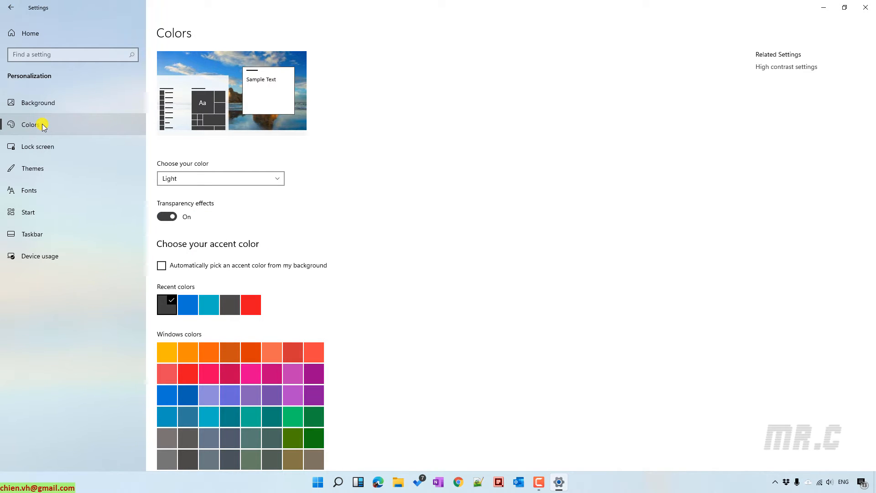
mouse_move(385, 124)
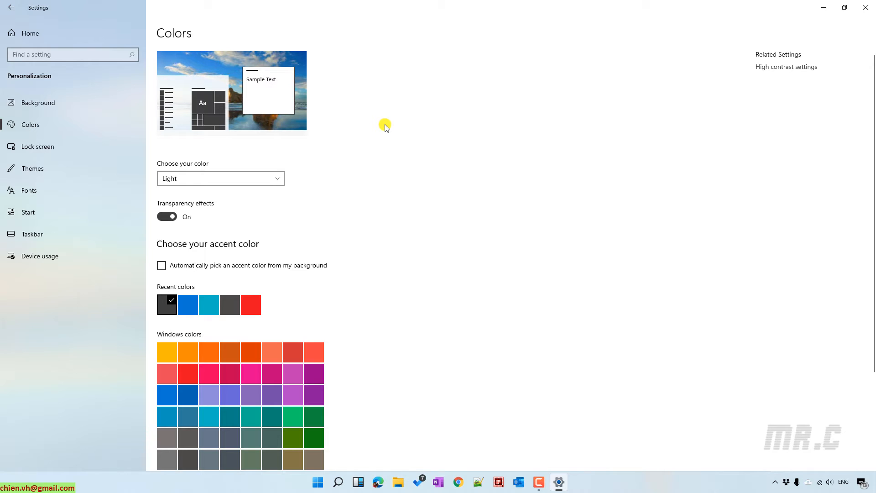
mouse_move(219, 152)
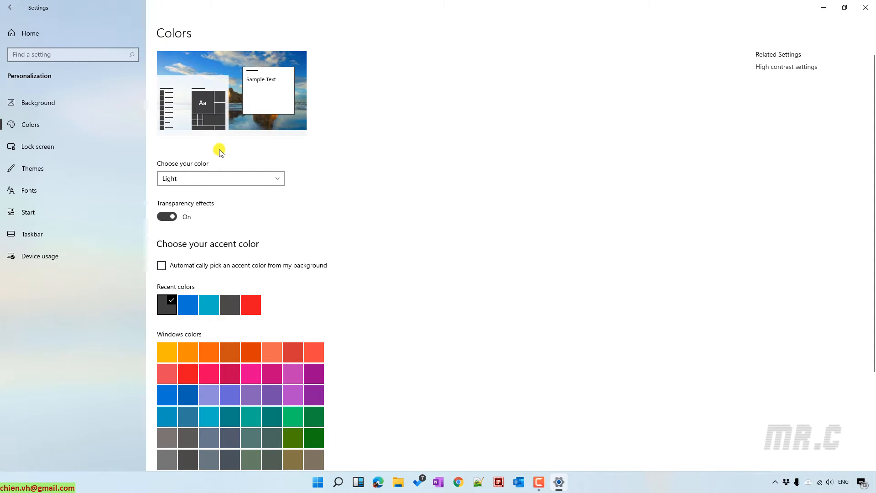
mouse_move(251, 162)
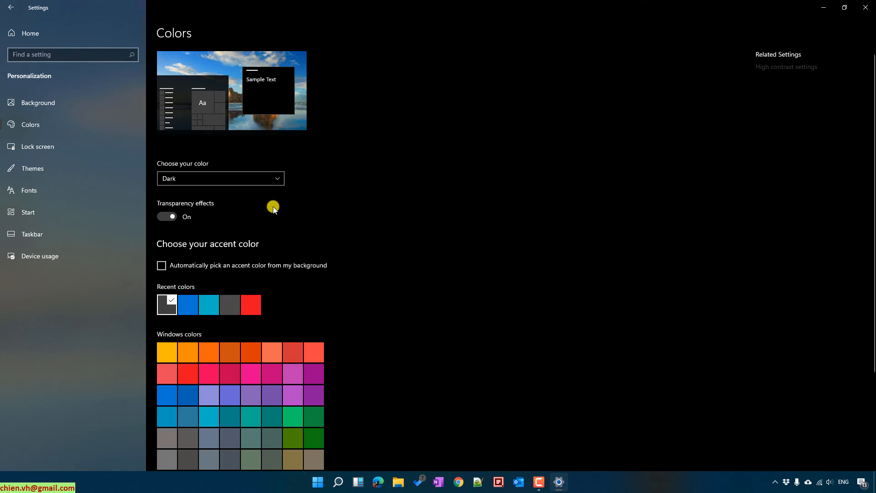
mouse_move(478, 207)
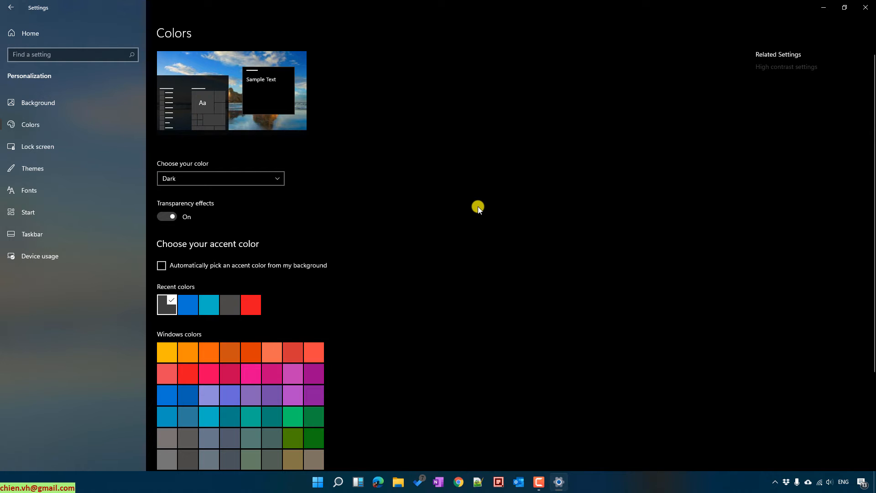
mouse_move(239, 230)
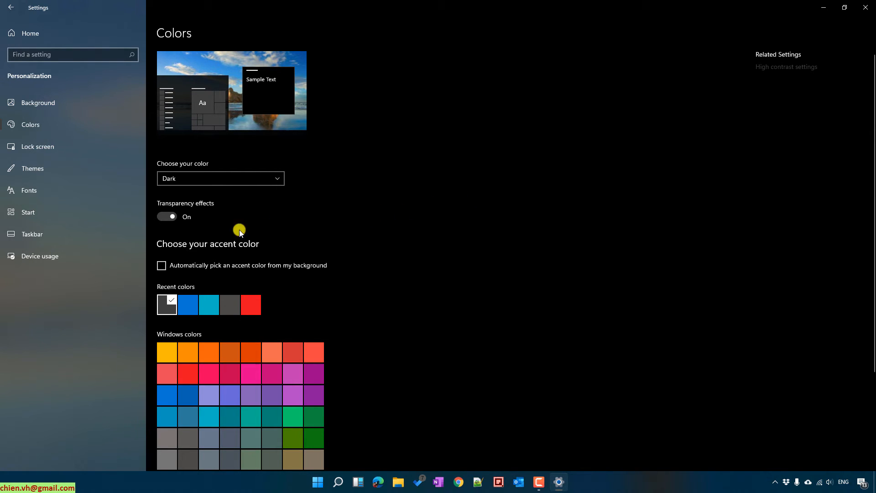
mouse_move(225, 202)
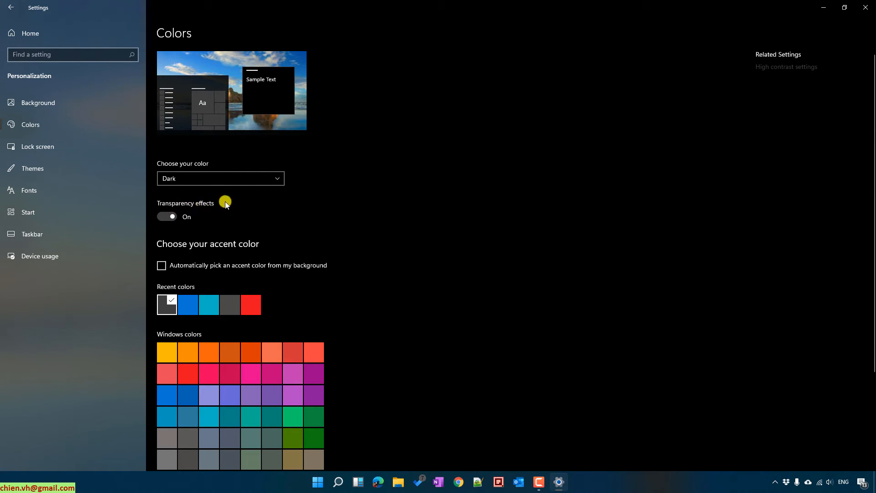
left_click(166, 217)
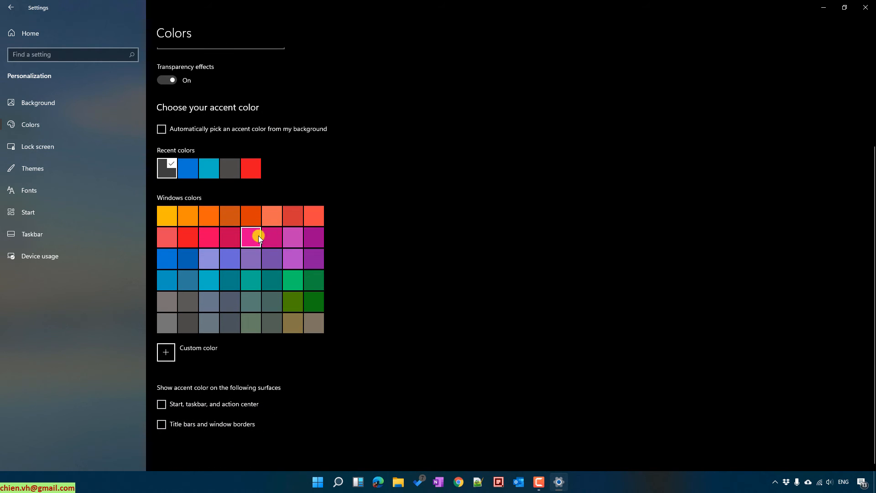
mouse_move(195, 205)
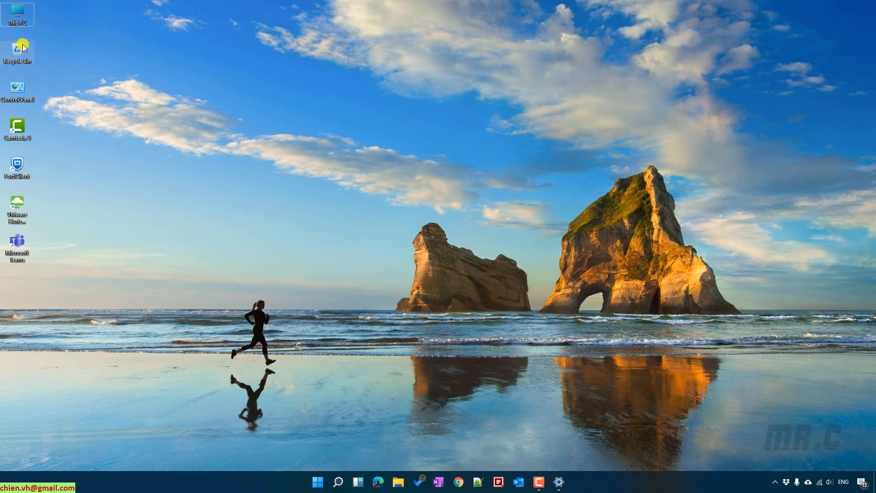
mouse_move(18, 12)
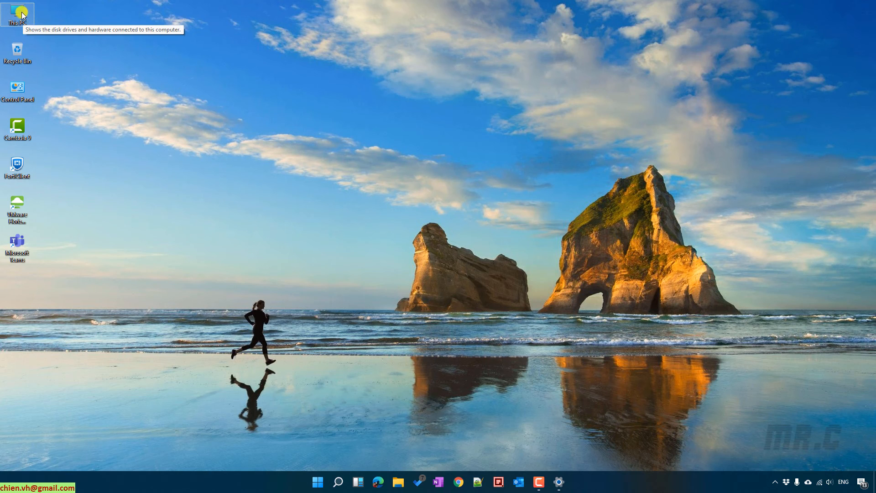
Step: Browse This PC into the Windows (C:) drive and a folder, showing Explorer in dark theme
double_click(17, 11)
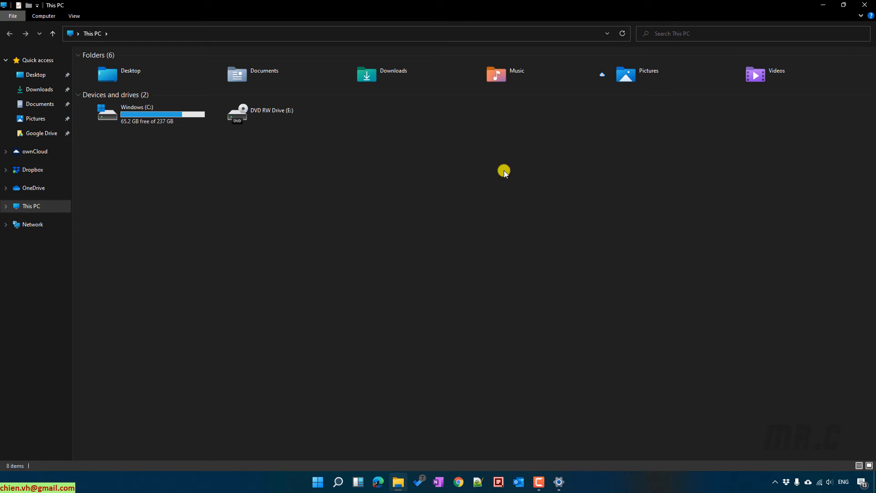
left_click(163, 114)
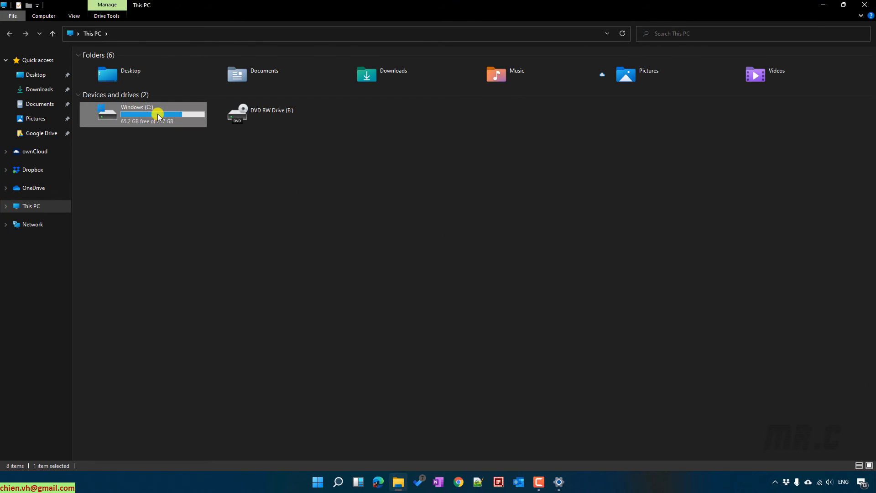
double_click(137, 113)
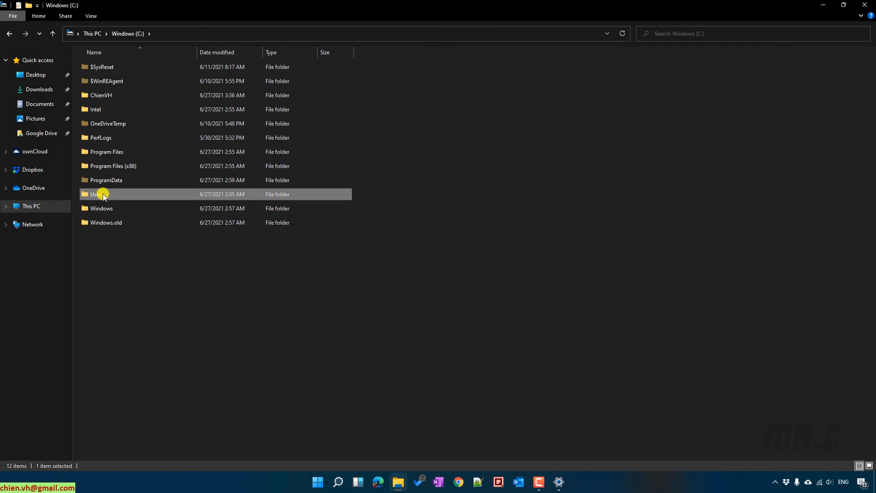
double_click(95, 194)
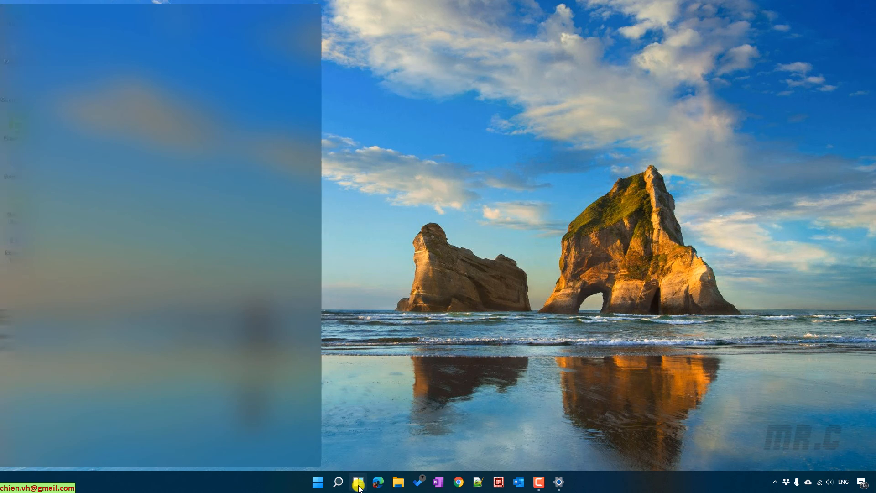
Step: Minimize File Explorer and show the Start menu in its dark look
left_click(357, 481)
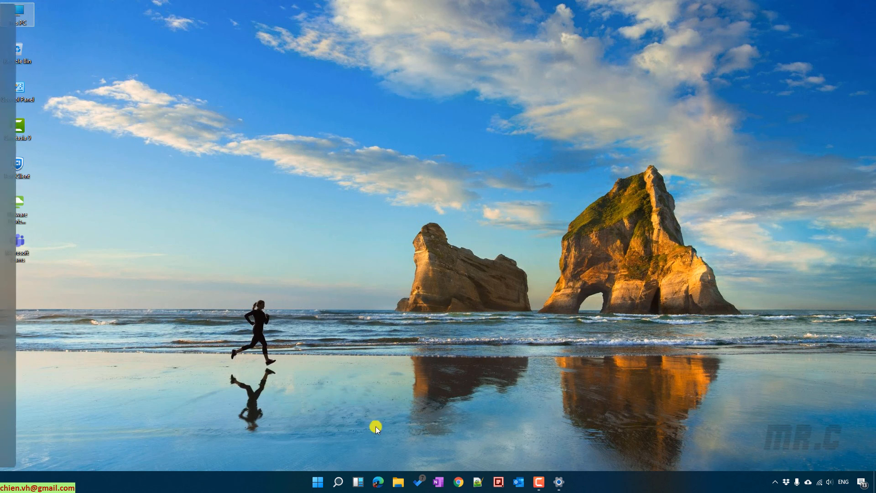
left_click(318, 481)
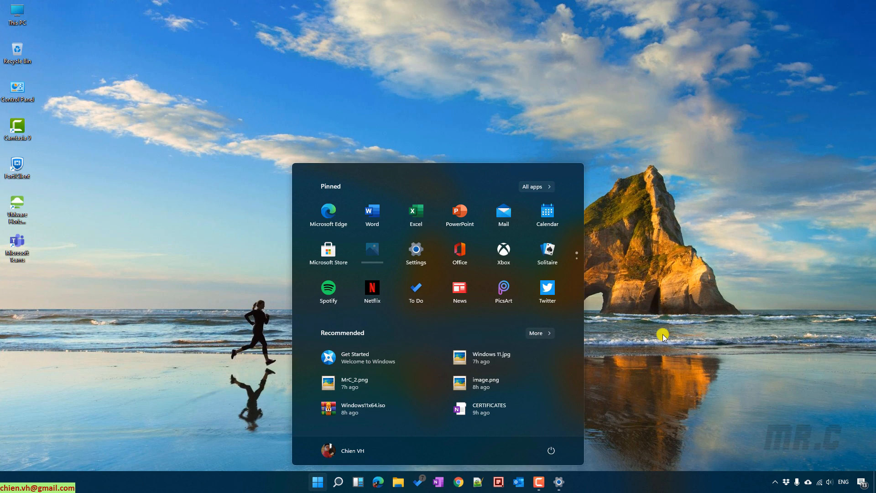